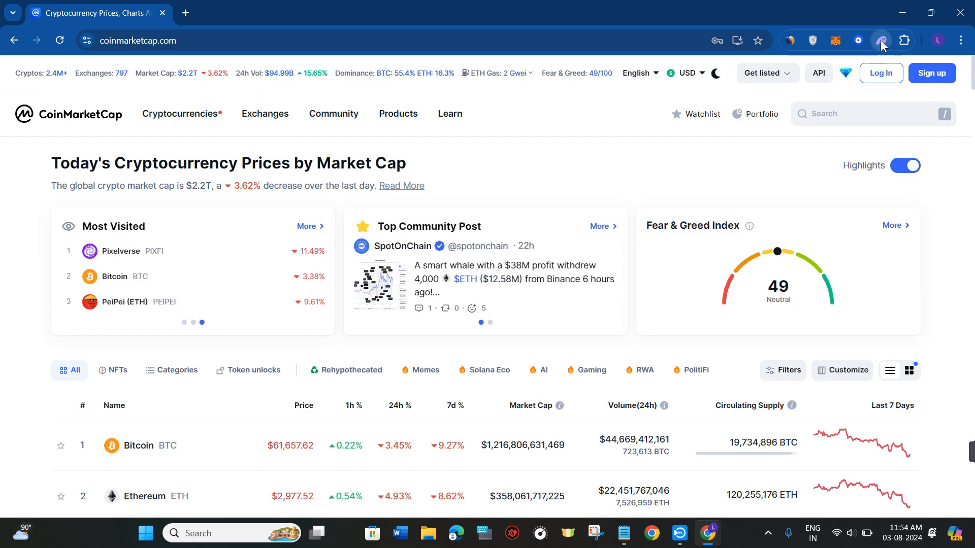
Step: Check the Phantom wallet balance, then search 'daddy' and open the Daddy Tate (DADDY) page
click(881, 40)
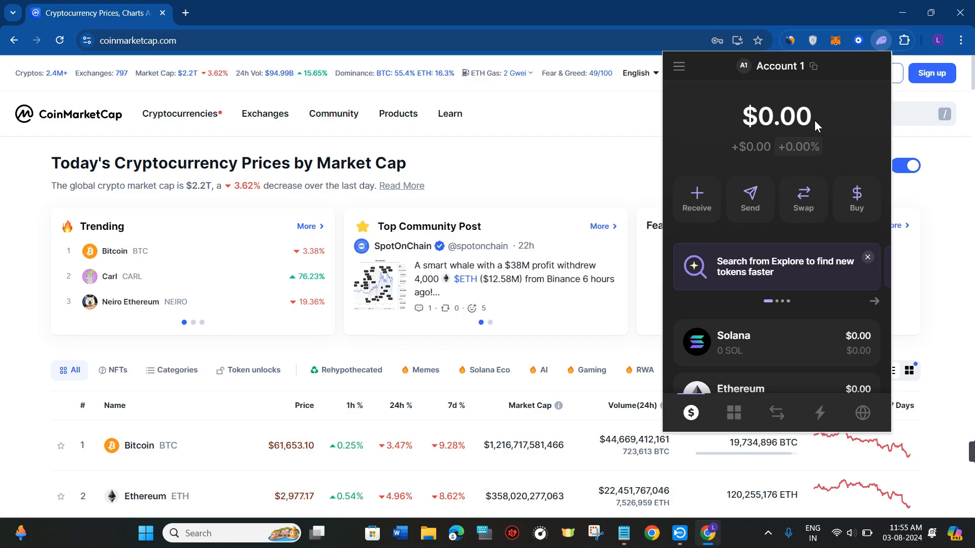
click(193, 322)
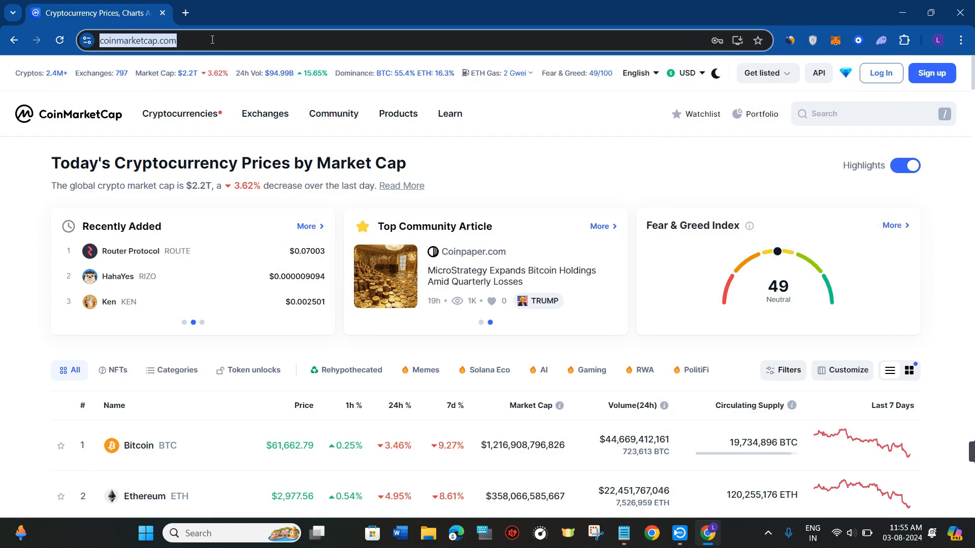
click(870, 114)
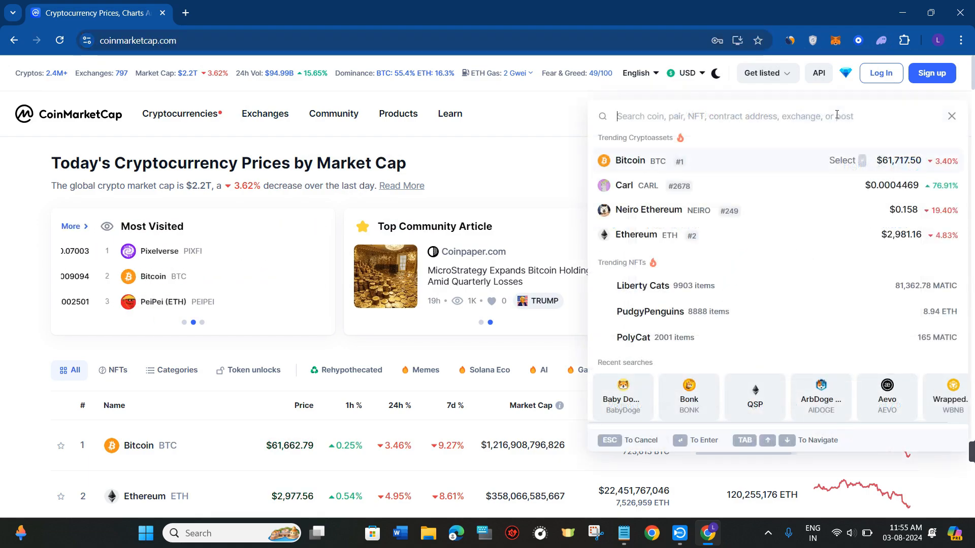
text(daddy)
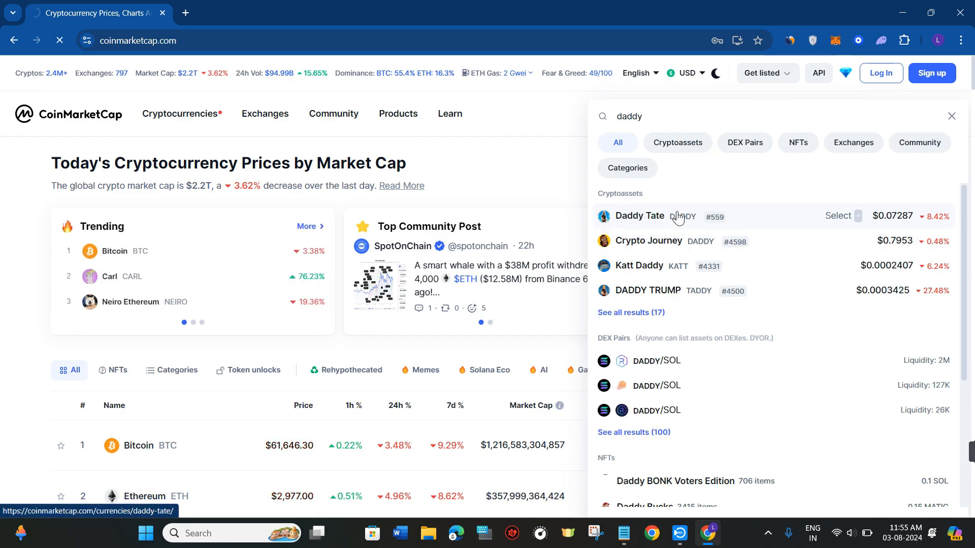
click(639, 216)
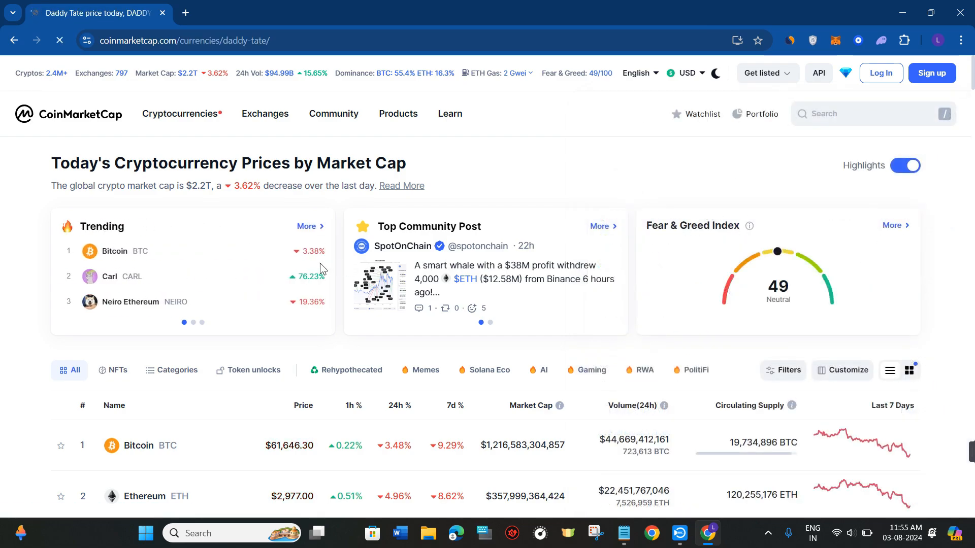
click(261, 114)
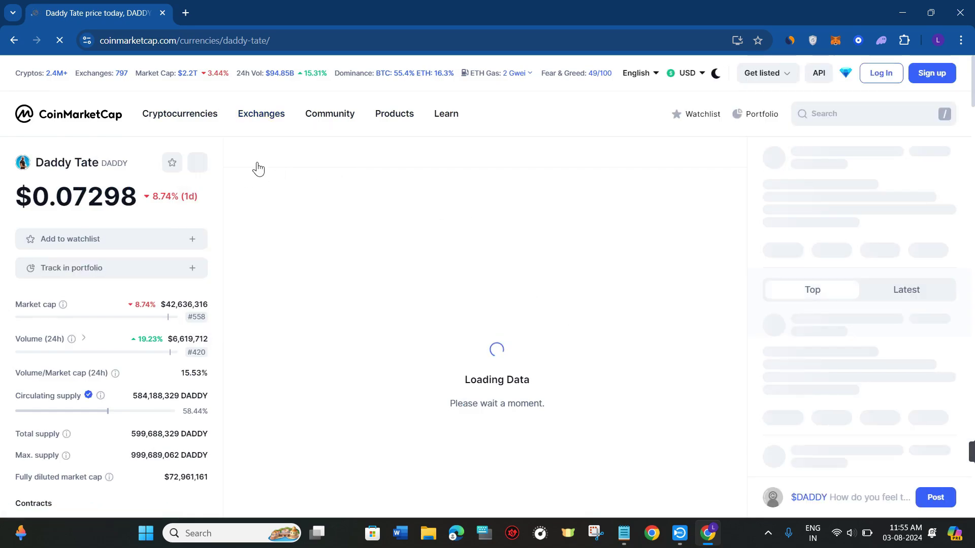
scroll(down, 3)
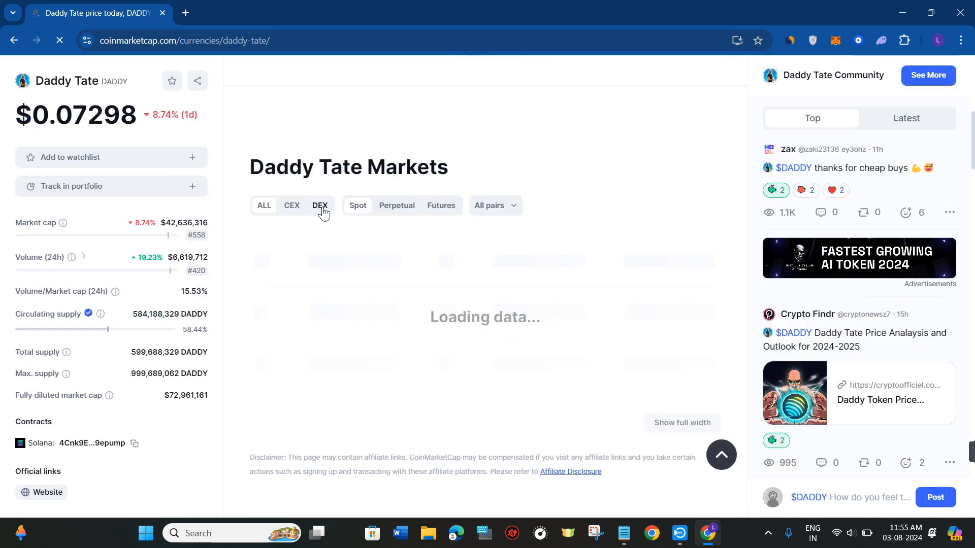
Step: Filter Daddy Tate markets to DEX and open the Raydium DADDY/SOL pair page
click(319, 205)
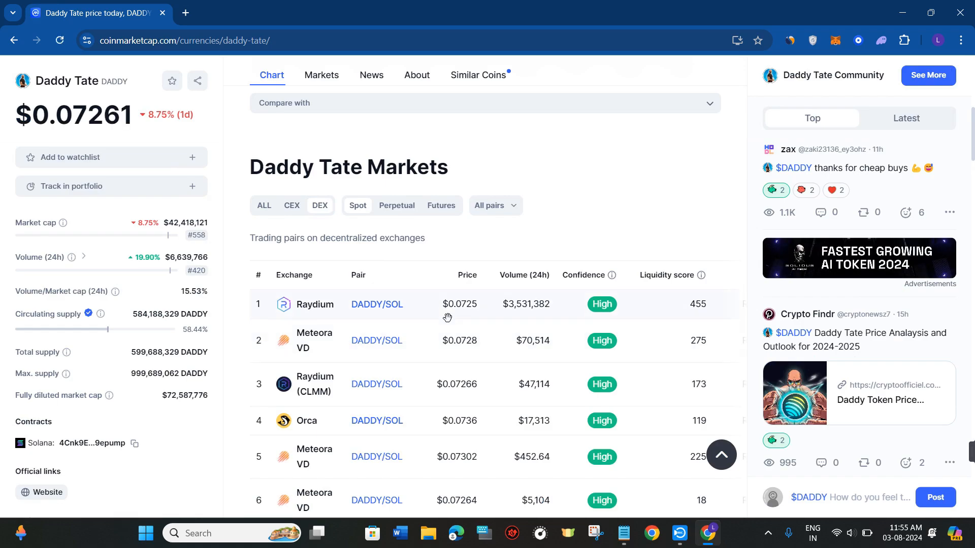
scroll(down, 3)
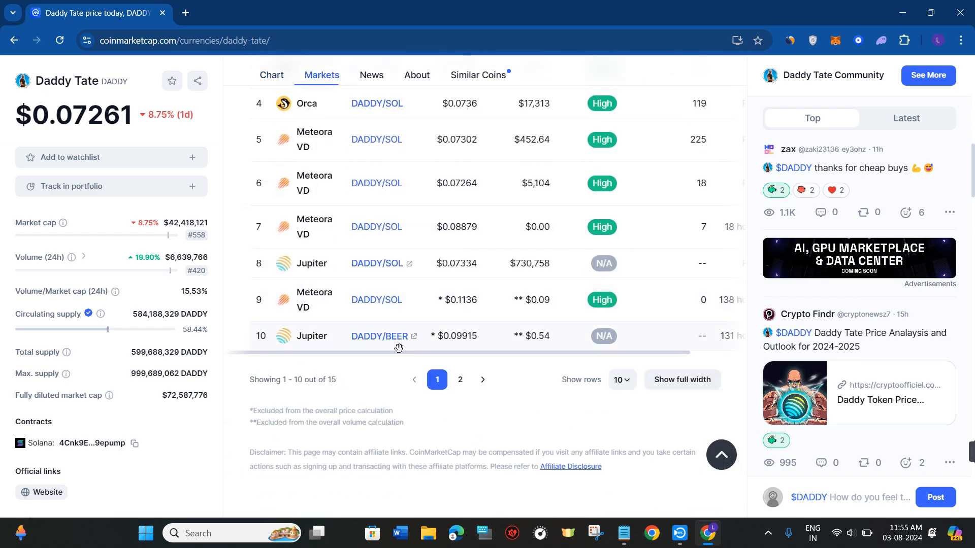
scroll(up, 3)
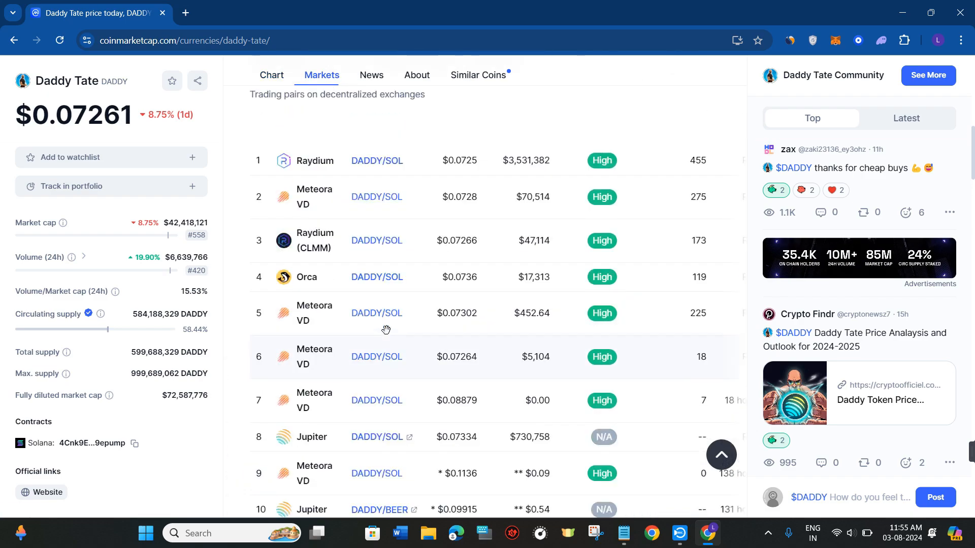
scroll(up, 3)
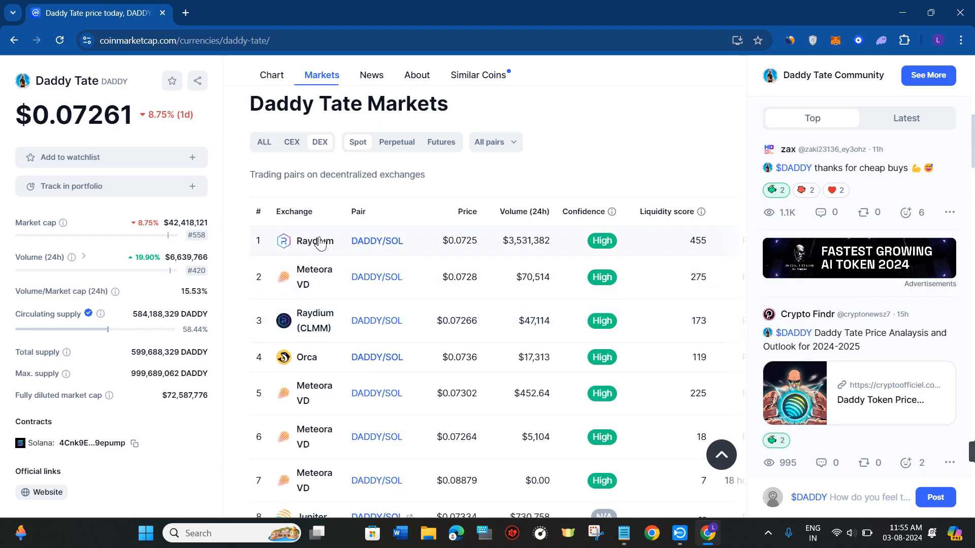
click(376, 240)
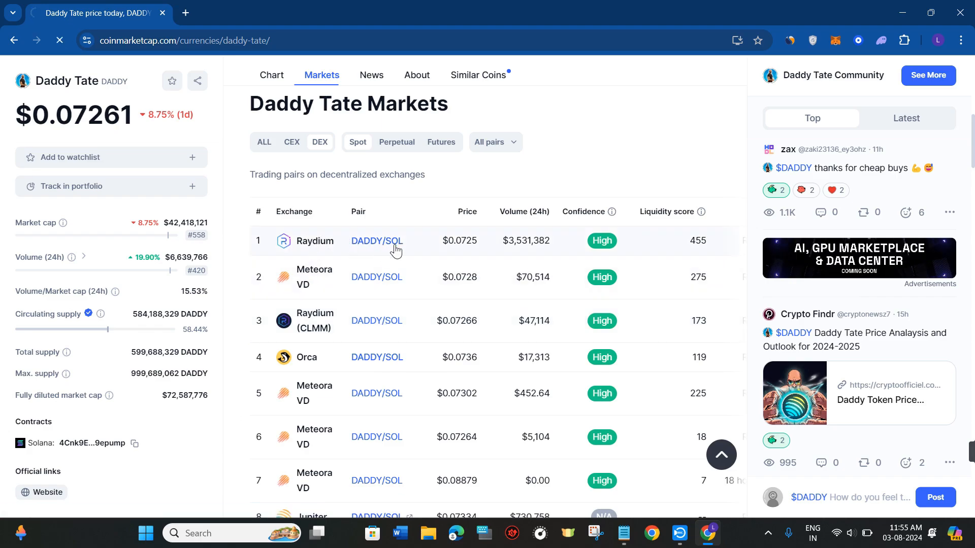
click(377, 240)
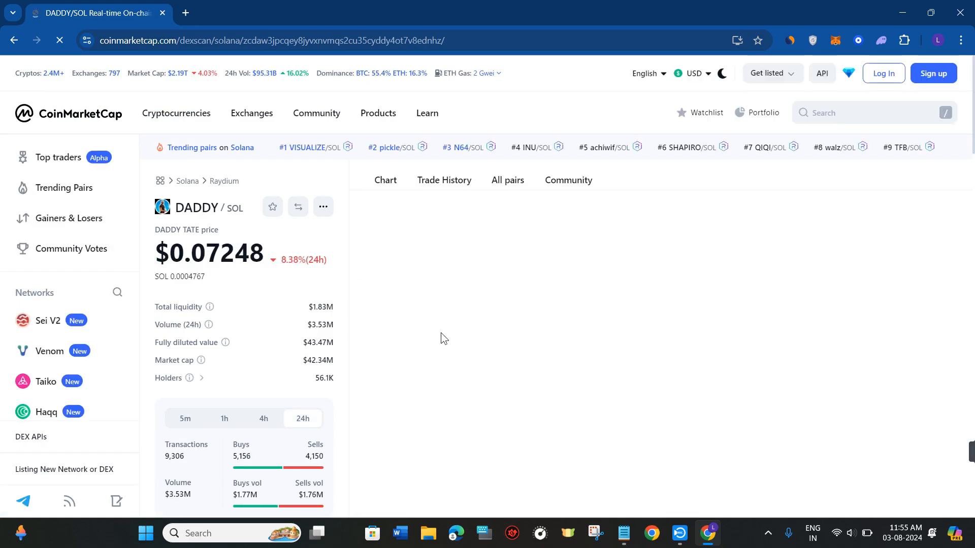
Step: Filter Solana DEX pairs to Raydium (CPMM), then start a new browser tab
click(385, 180)
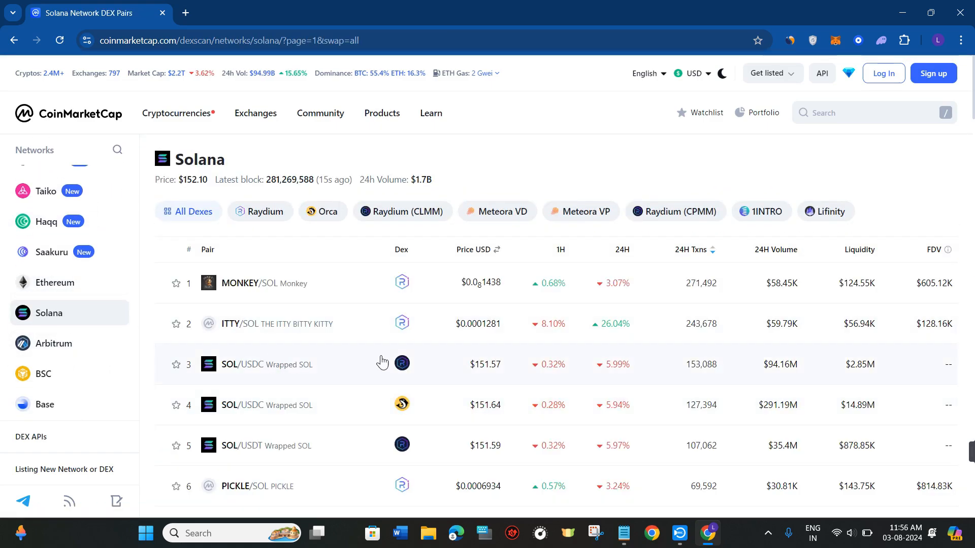
click(673, 211)
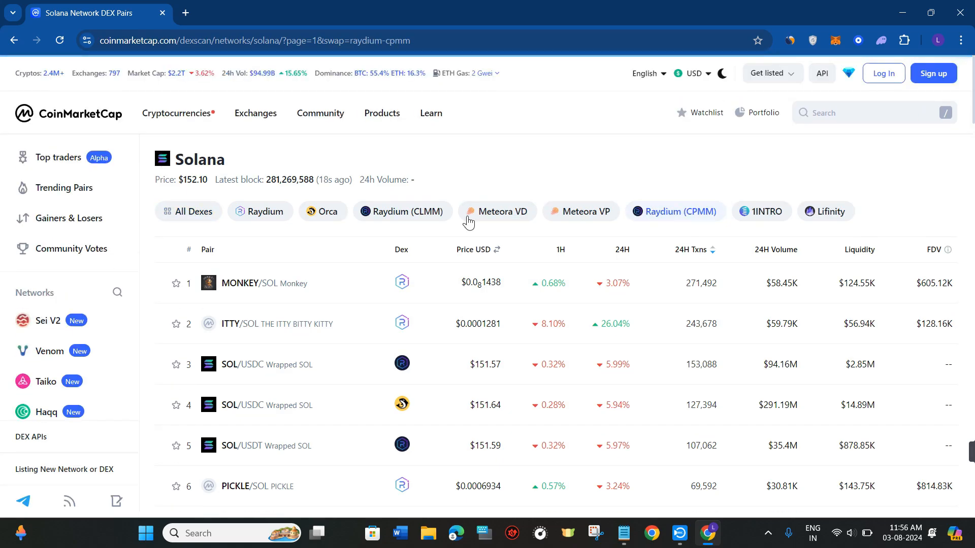
scroll(down, 3)
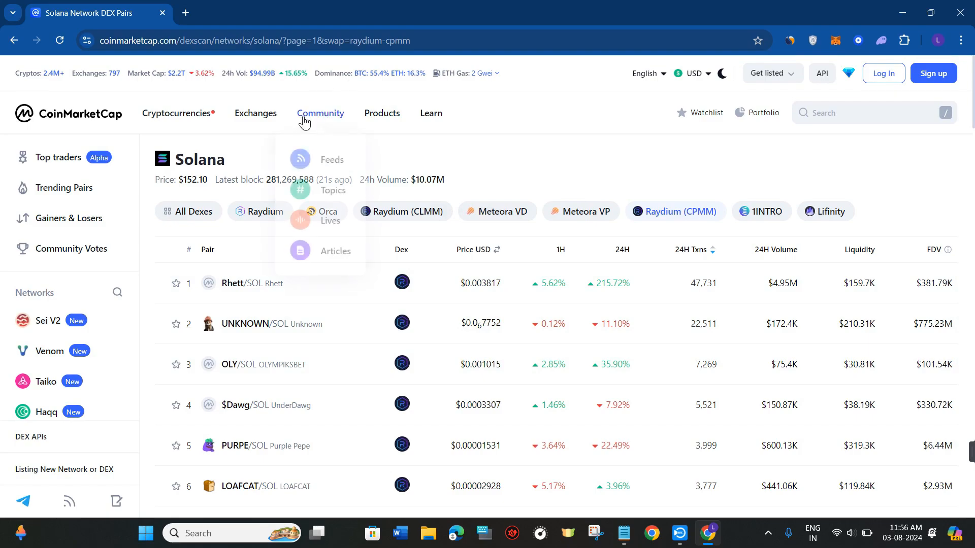
click(335, 12)
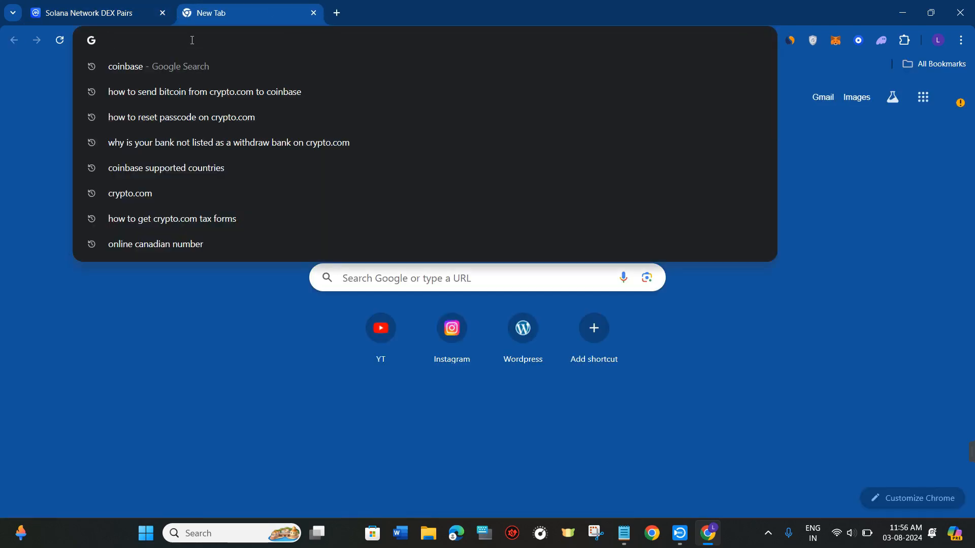
Step: Search for 'radium.io' and scroll through the Raydium search results
text(radi)
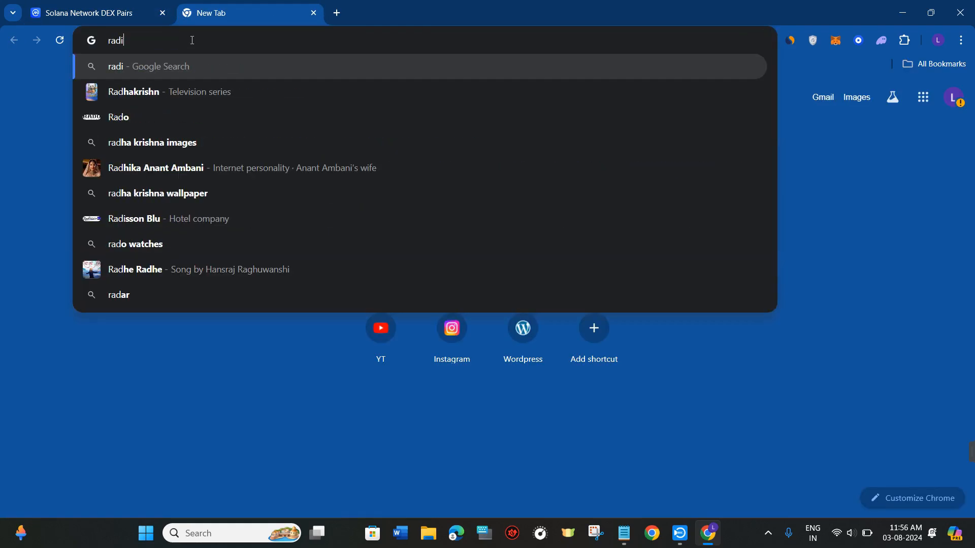
text(um)
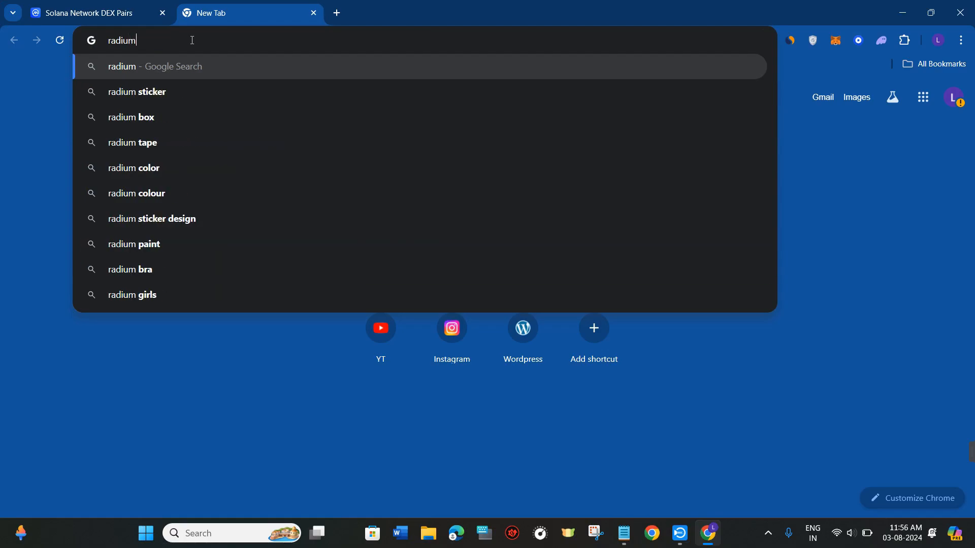
text(.io)
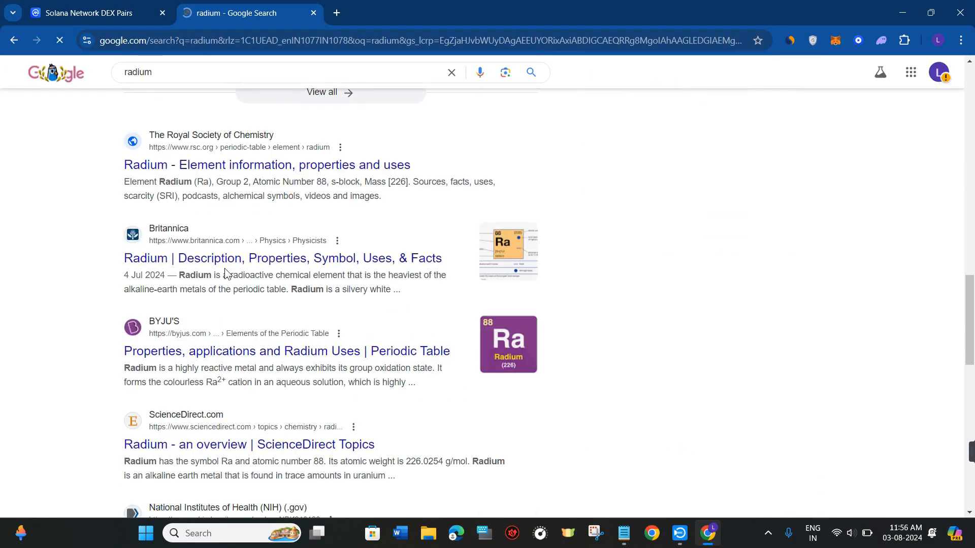
scroll(down, 3)
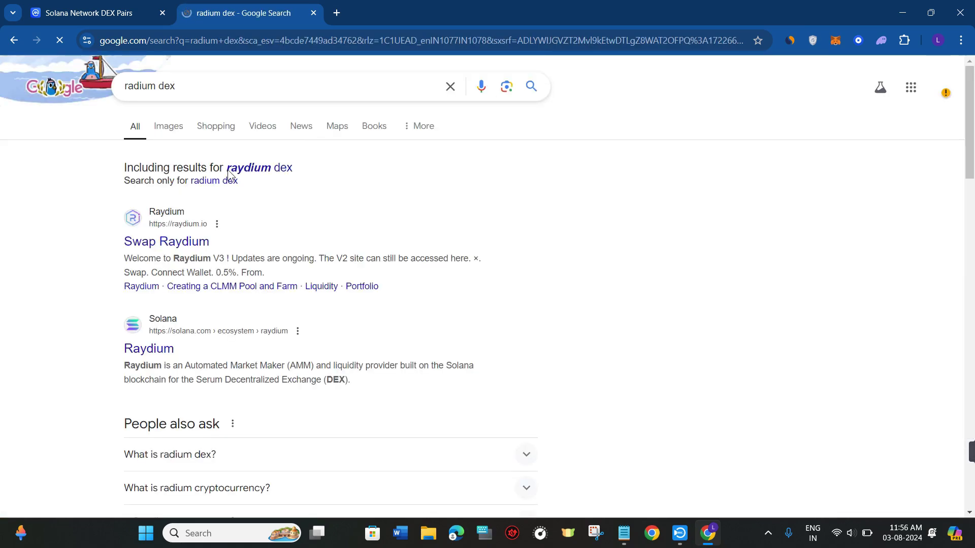
Step: Open raydium.io from the results, accept the terms, and approve the Phantom wallet connection
click(166, 241)
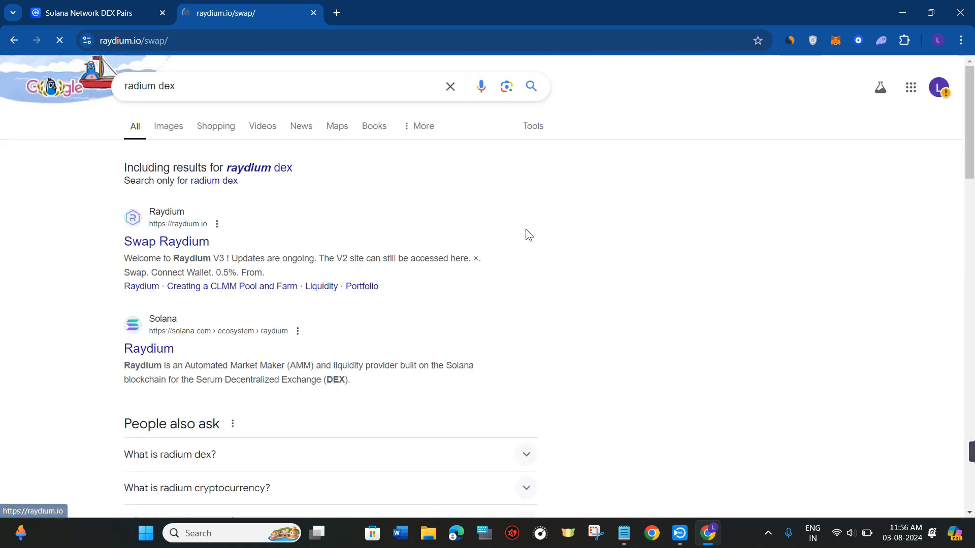
click(166, 241)
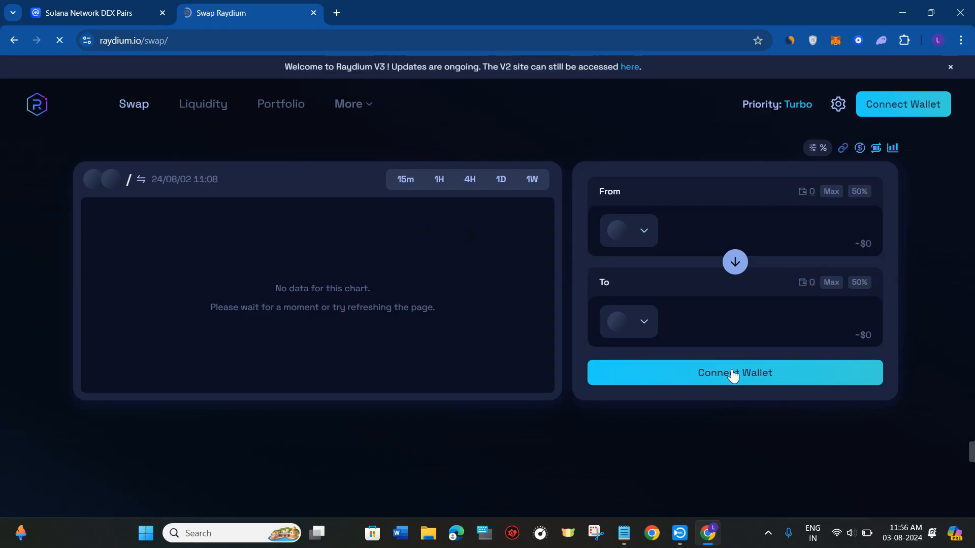
click(734, 372)
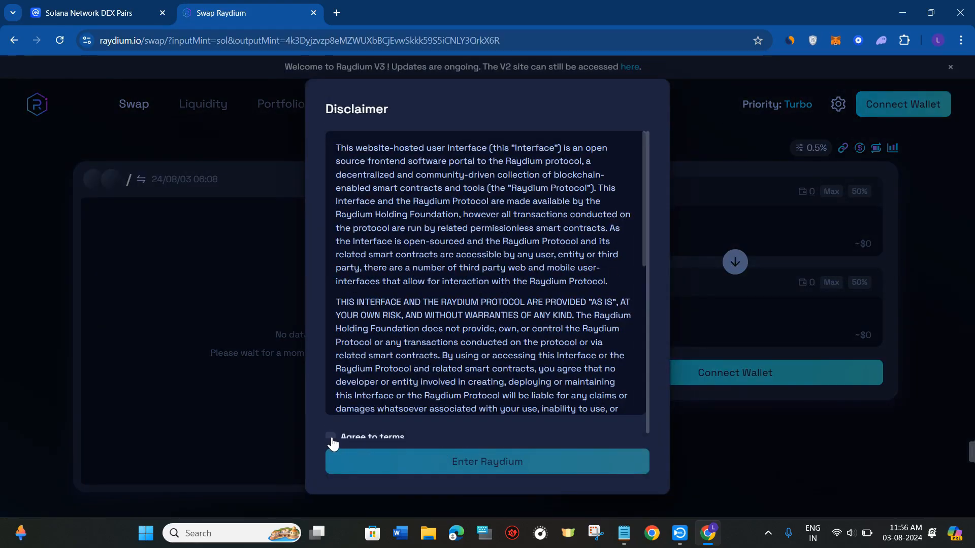
click(487, 461)
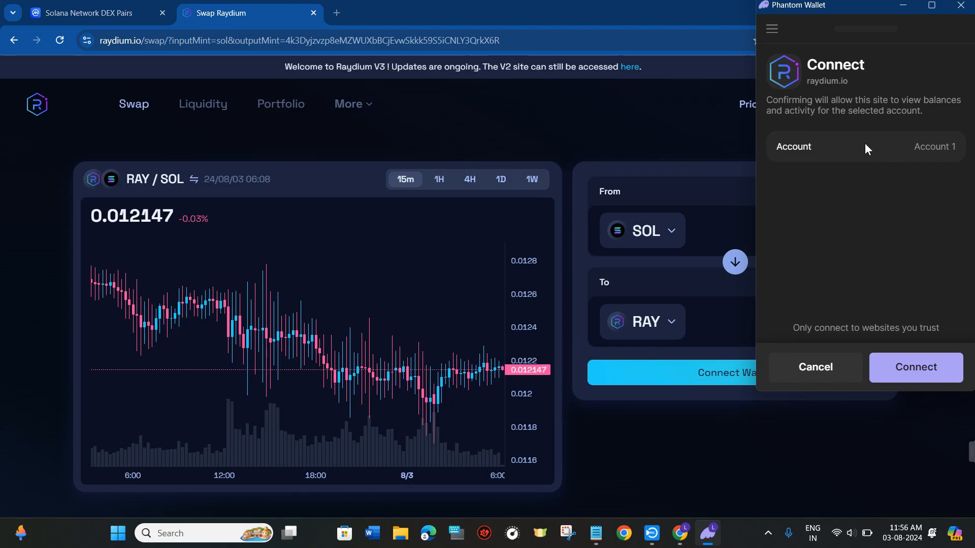
mouse_move(915, 367)
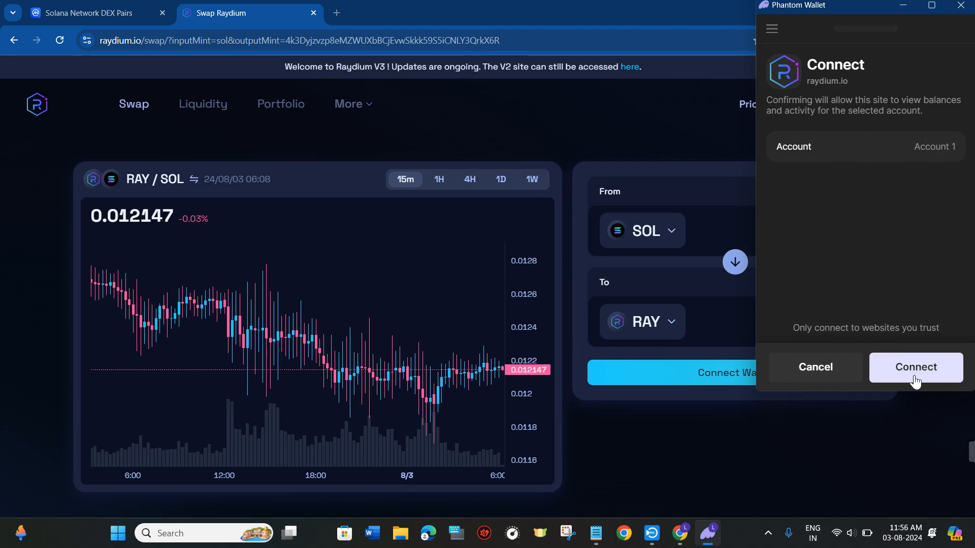
click(915, 367)
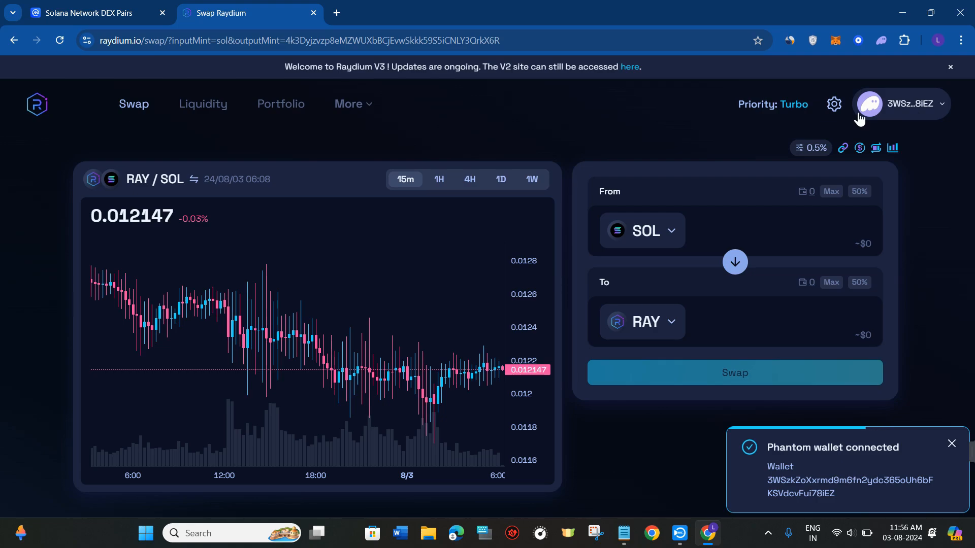
mouse_move(642, 326)
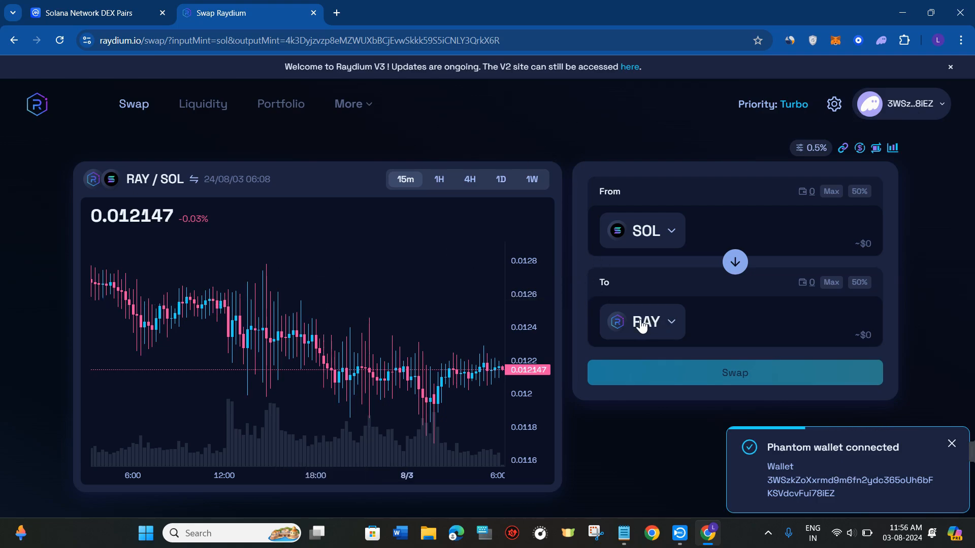
Step: Search the receive-token list for 'daddy' to find DADDY (Daddy Tate)
click(642, 322)
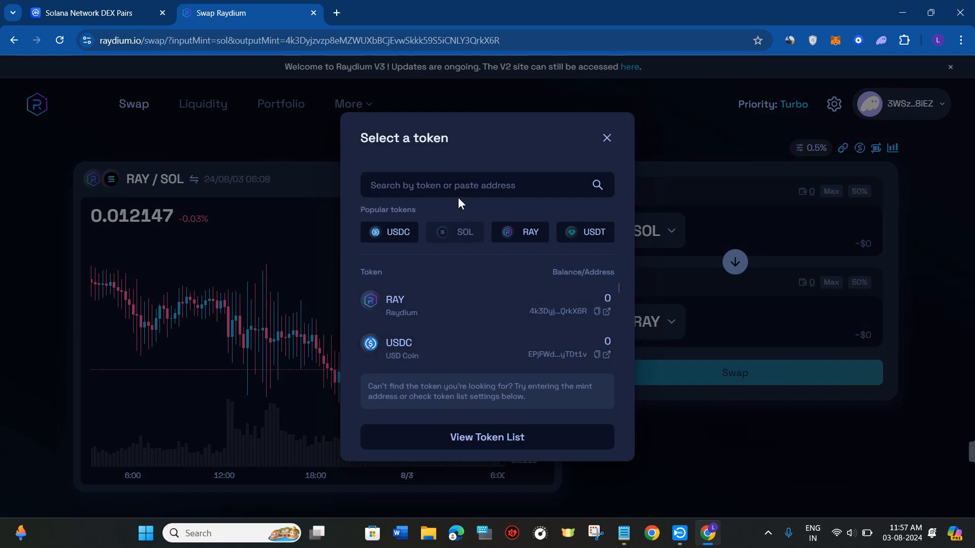
text(dad)
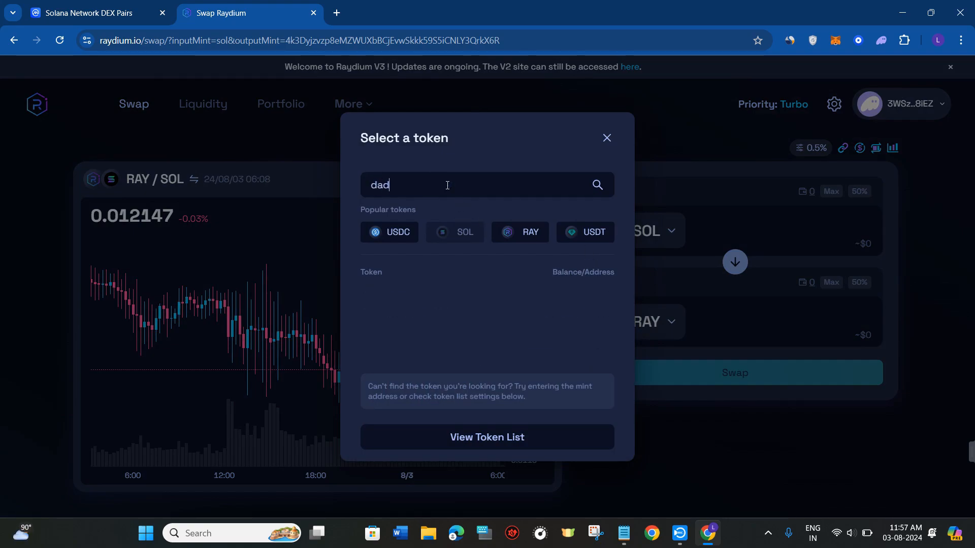
text(dy)
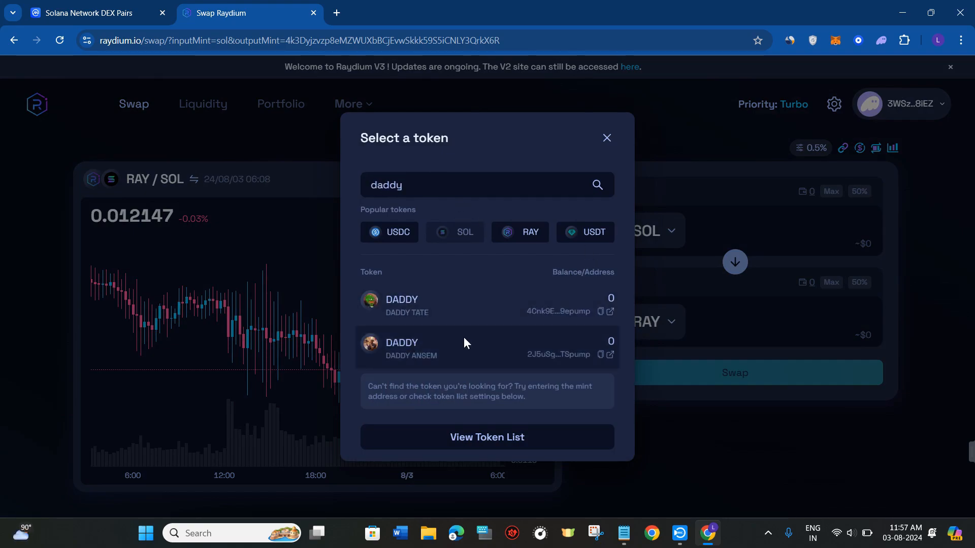
mouse_move(427, 325)
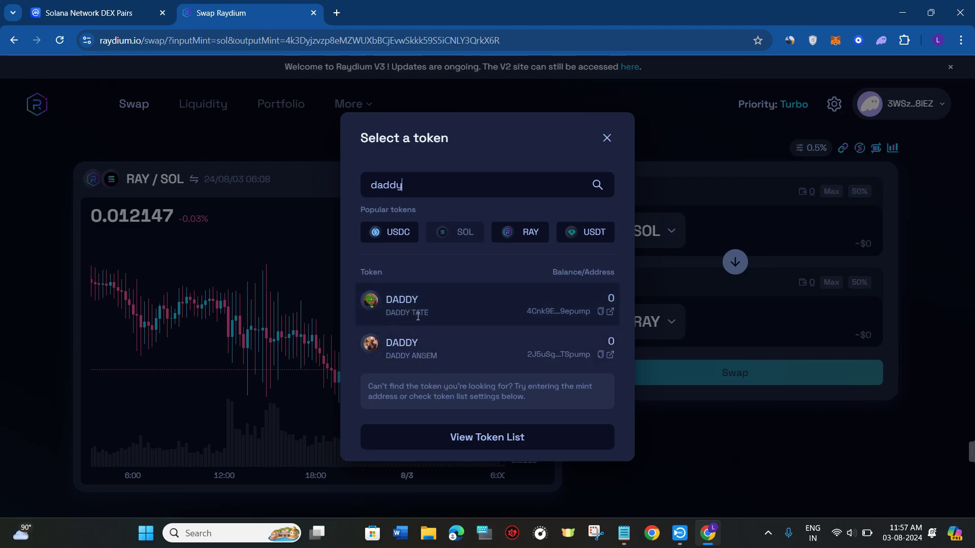
mouse_move(417, 366)
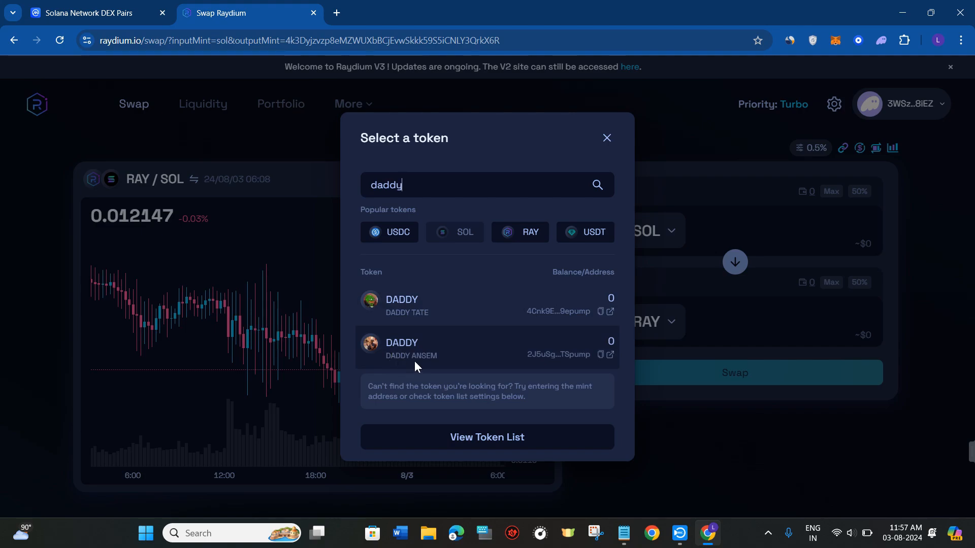
mouse_move(438, 315)
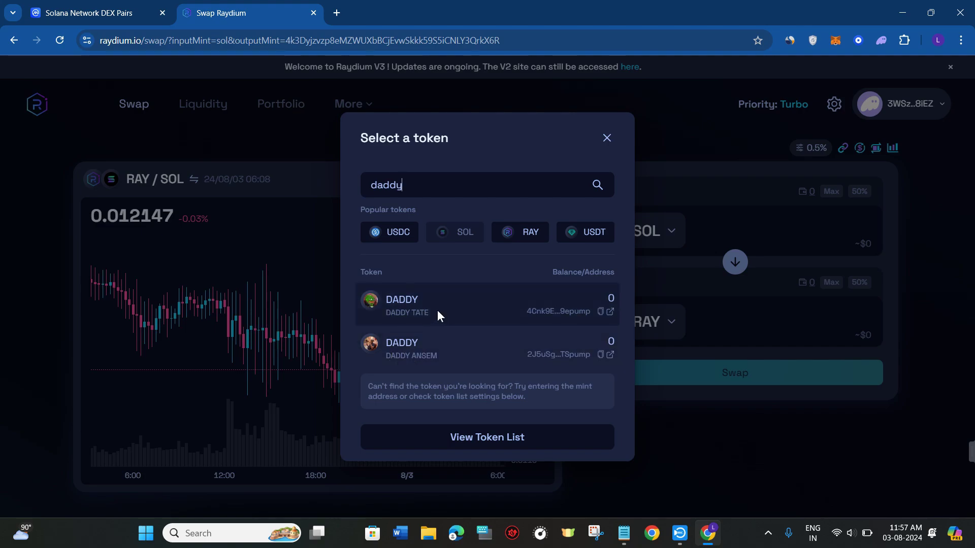
mouse_move(408, 315)
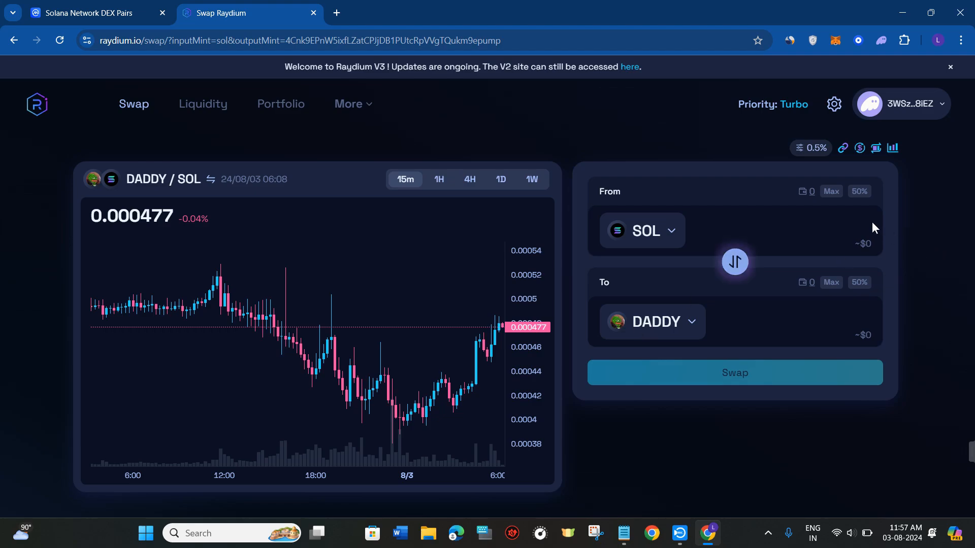
mouse_move(894, 253)
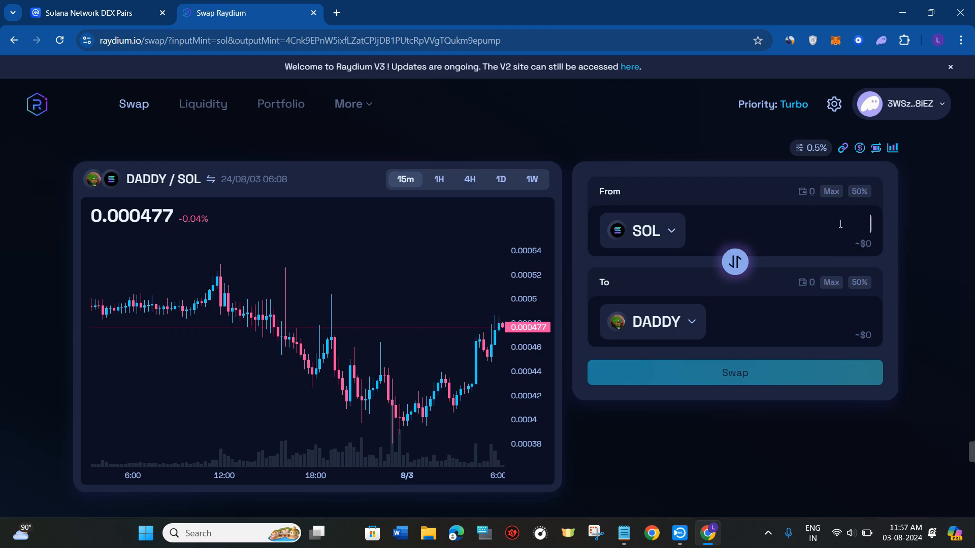
Step: Enter 10 SOL as the swap amount, quoting about 20,721.76 DADDY
text(1)
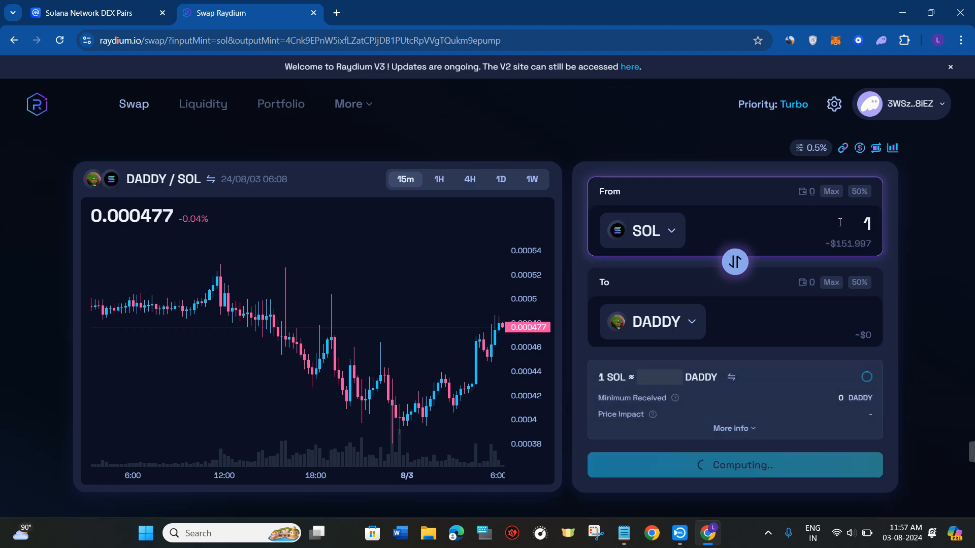
text(0)
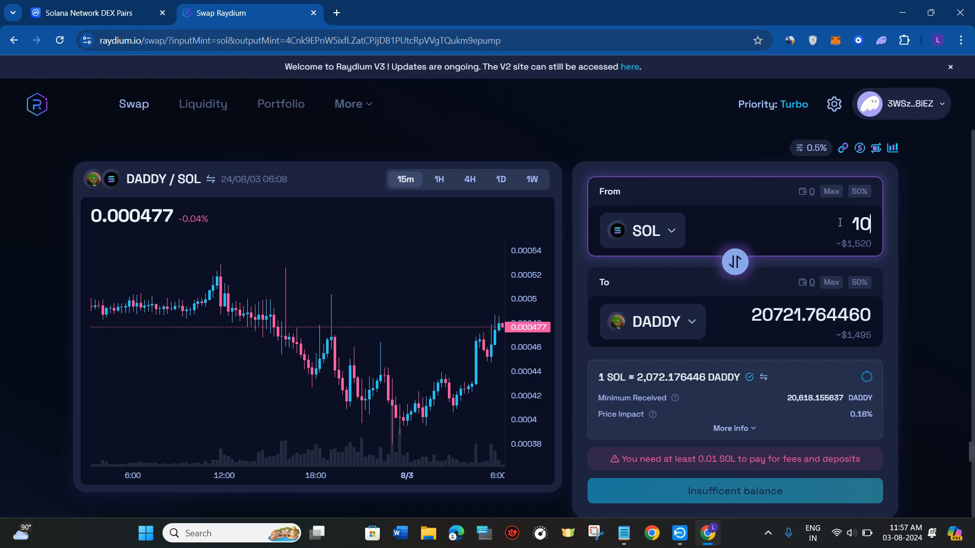
mouse_move(706, 334)
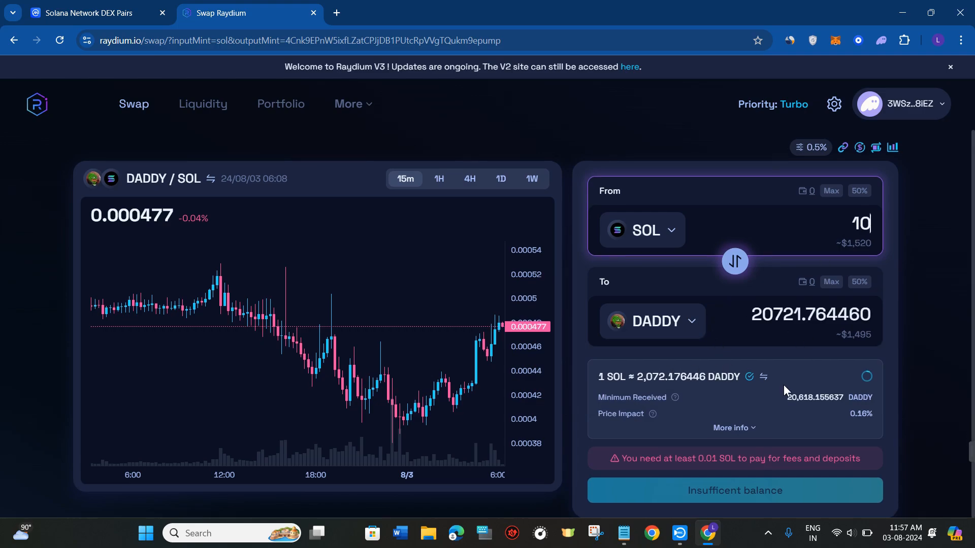
mouse_move(734, 432)
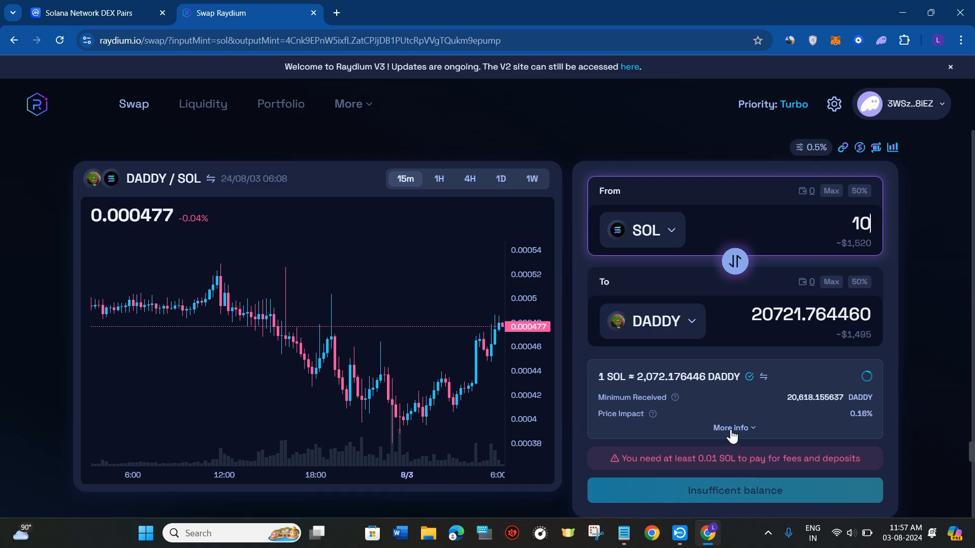
Step: Expand More info to show order routing and 0.025 SOL estimated fees
click(733, 427)
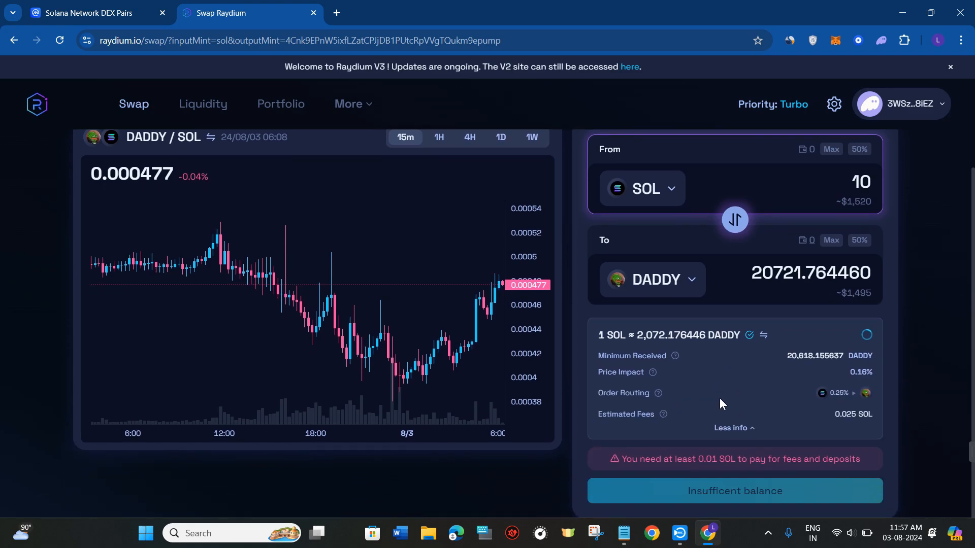
mouse_move(725, 379)
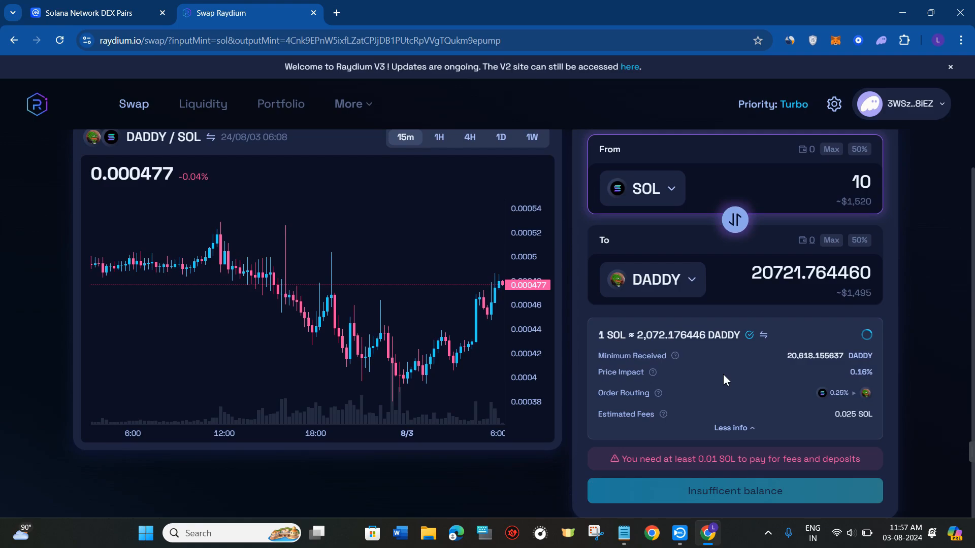
mouse_move(745, 491)
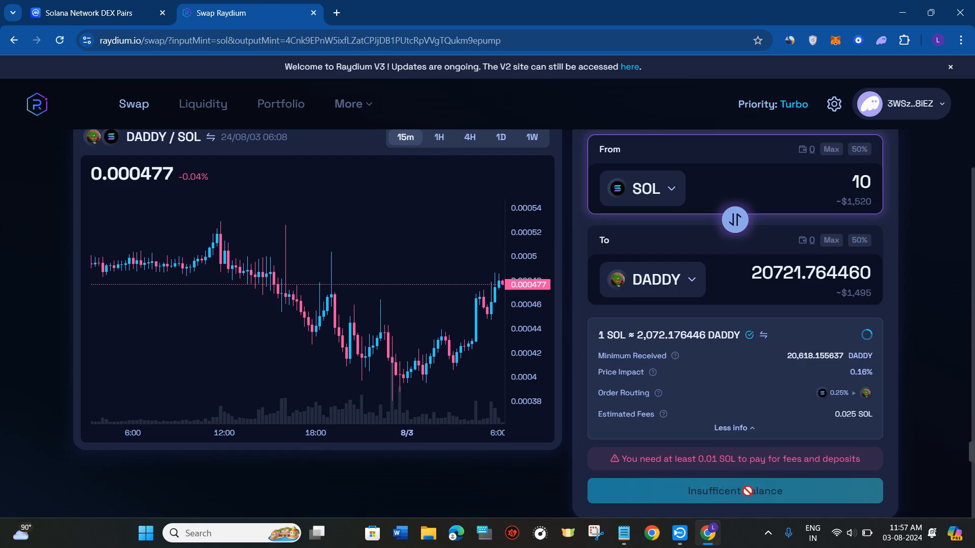
mouse_move(540, 289)
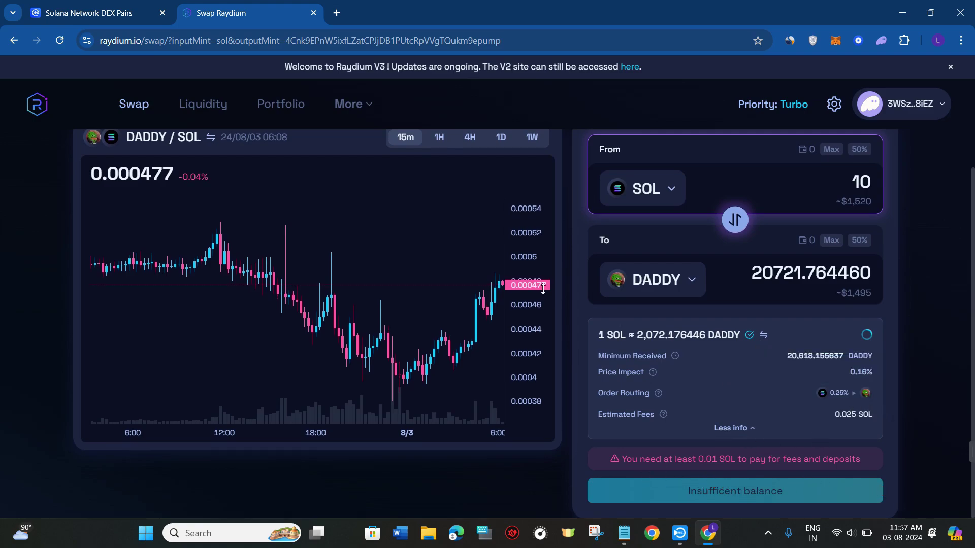
mouse_move(317, 256)
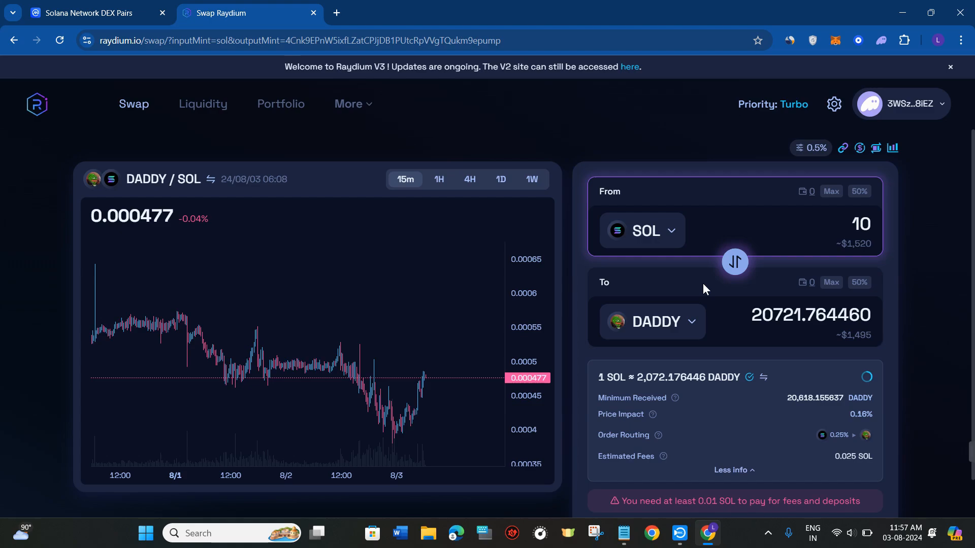
mouse_move(756, 304)
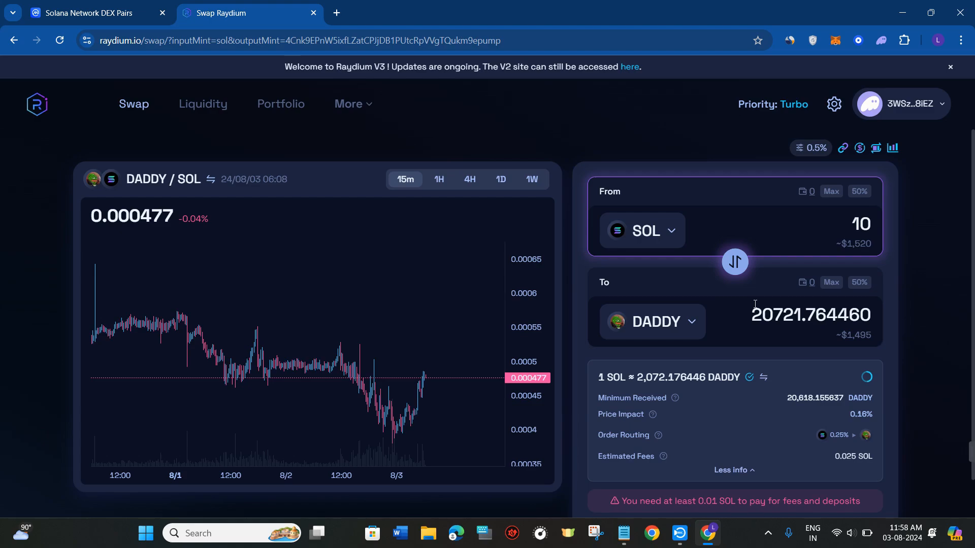
mouse_move(933, 267)
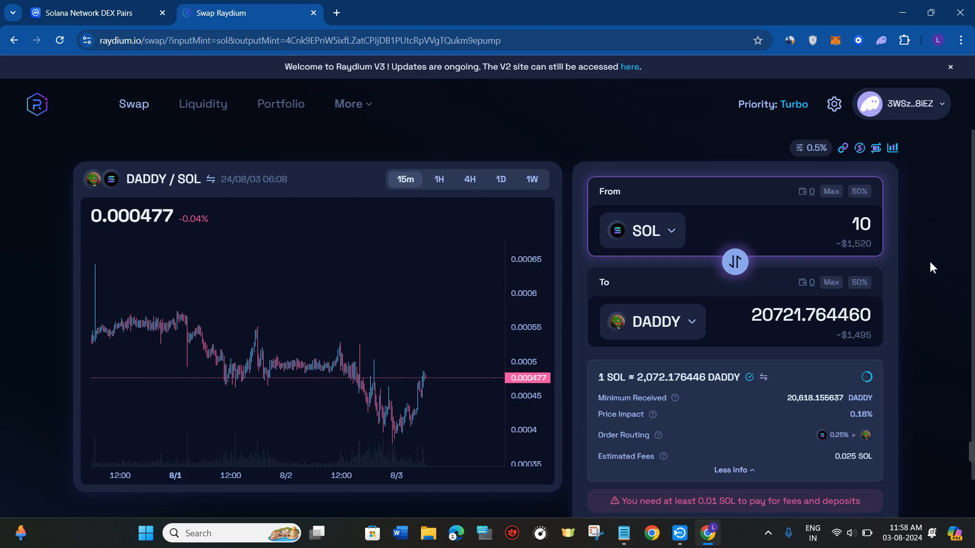